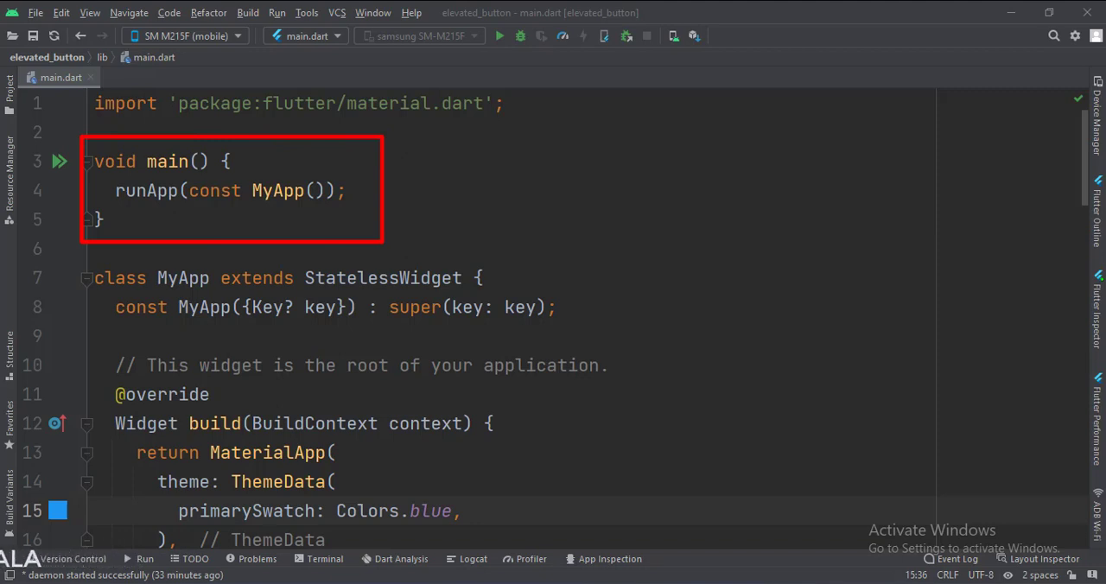
Scroll through the Logcat output and focus the TAG-filtered 'Elevated Button Clicked.' and 'Long Pressed.' messages
scroll(down, 3)
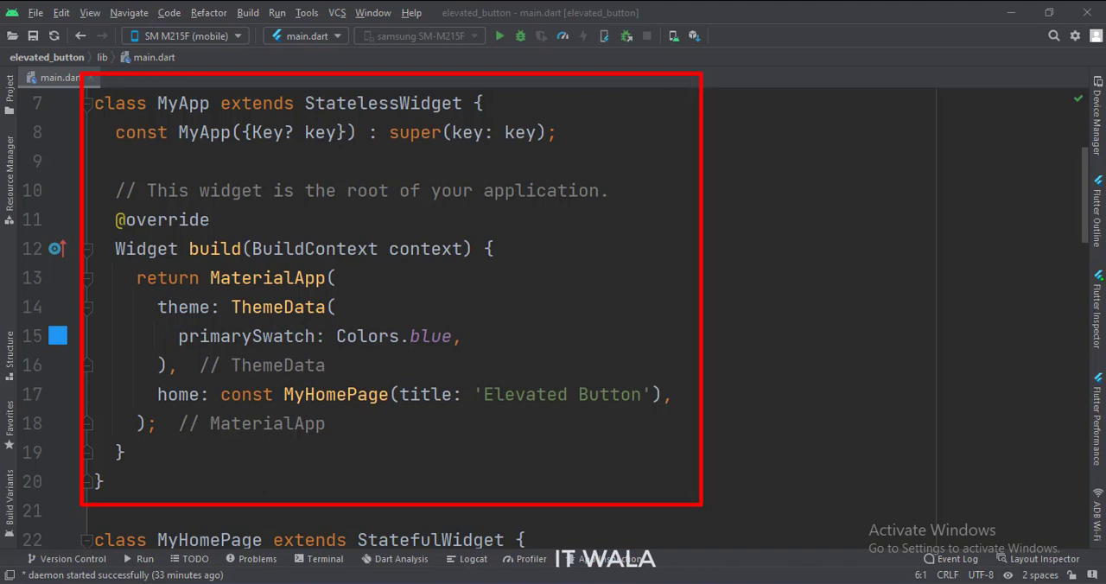
scroll(down, 3)
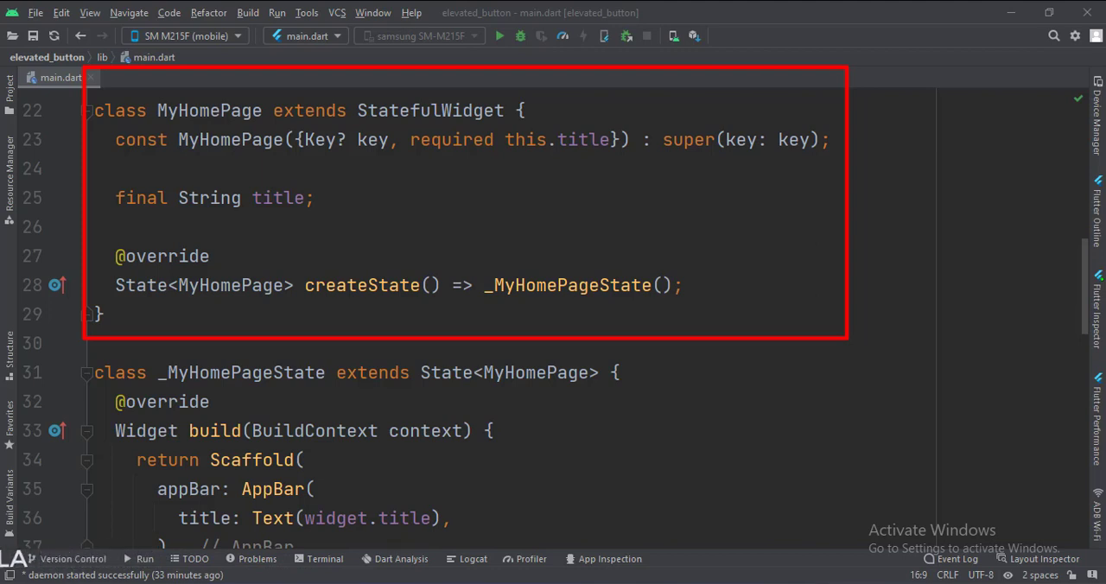
scroll(down, 3)
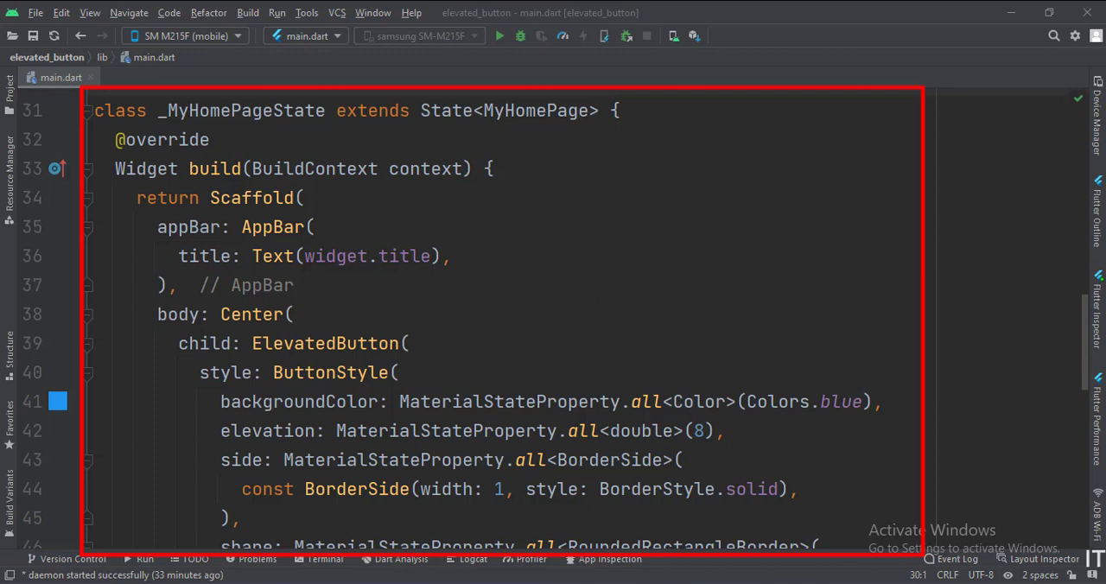
scroll(down, 3)
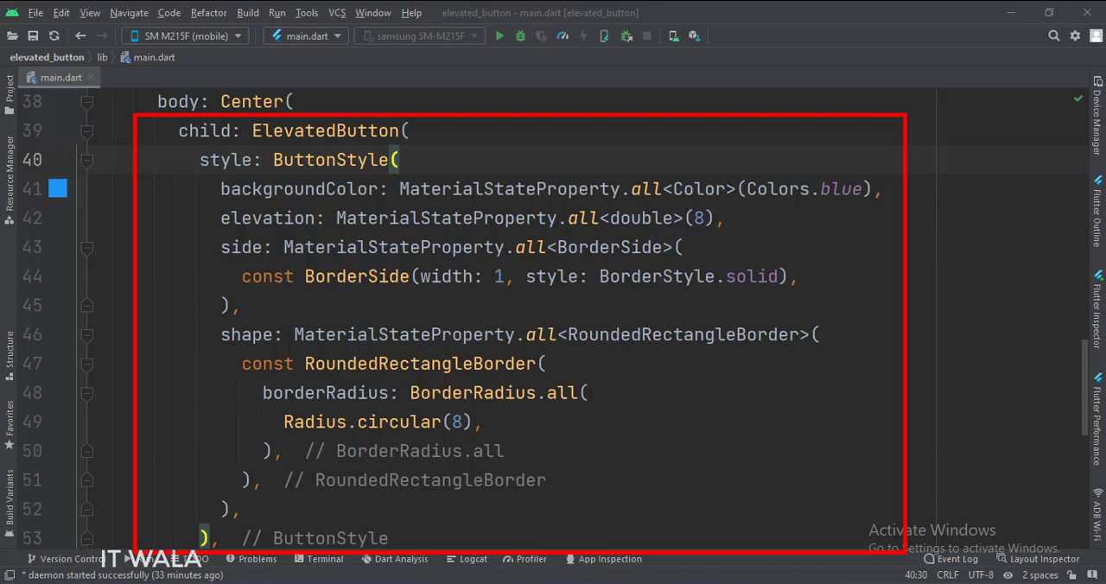
scroll(down, 3)
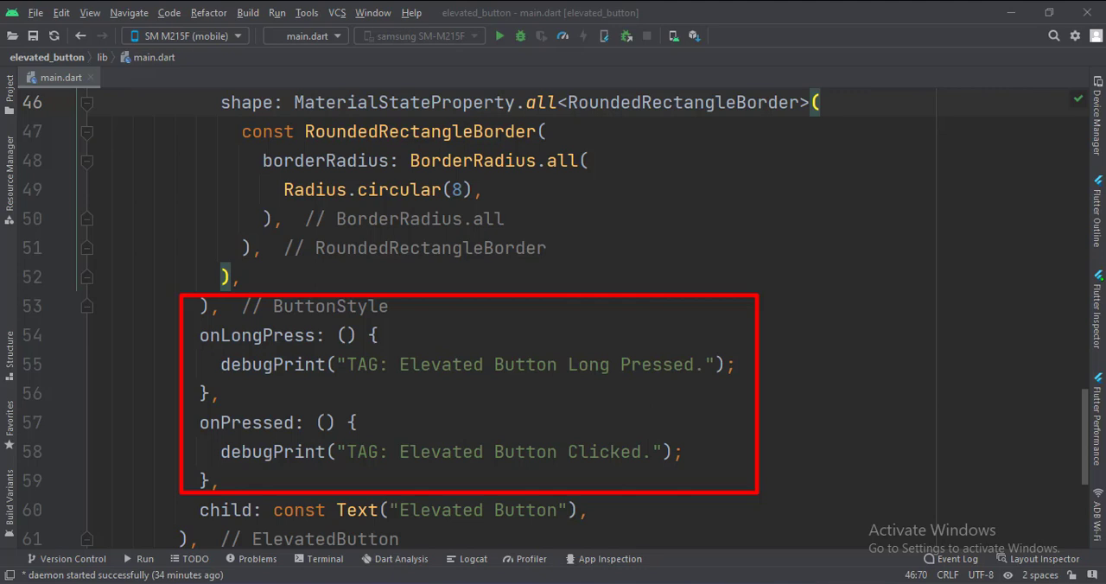
scroll(down, 3)
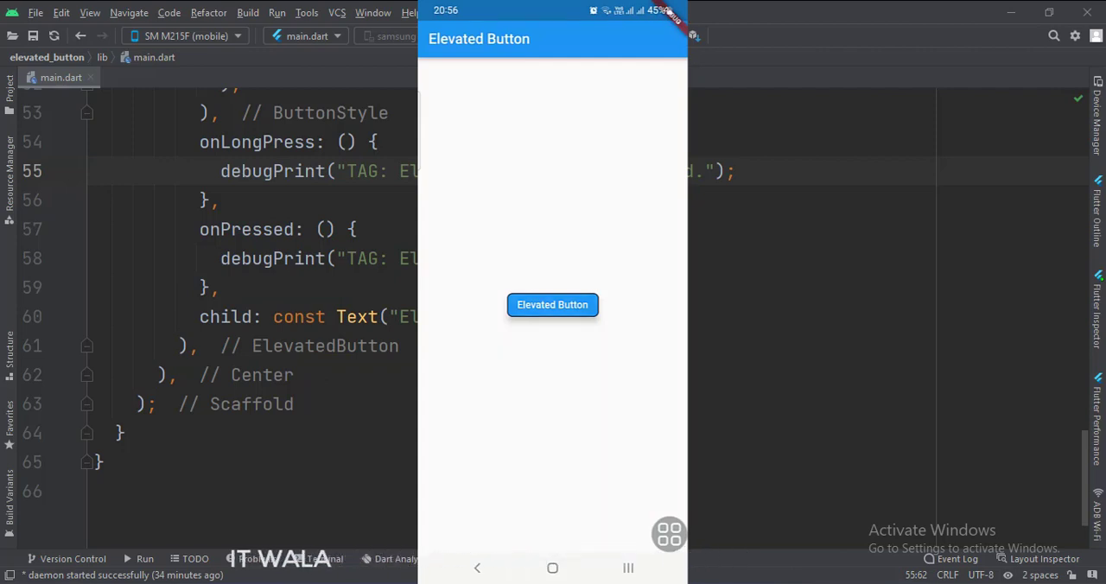
click(473, 558)
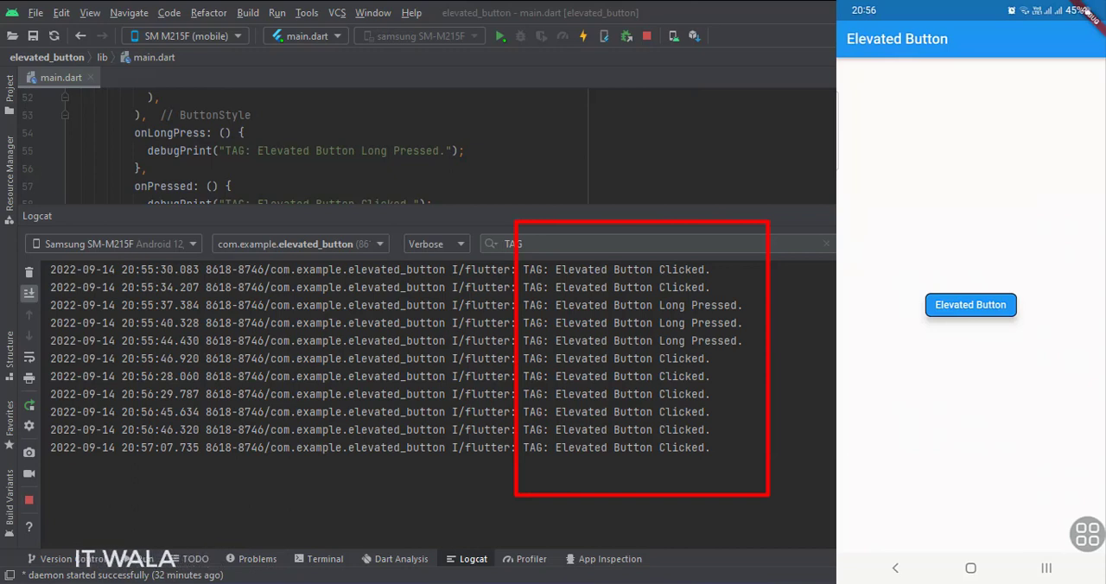